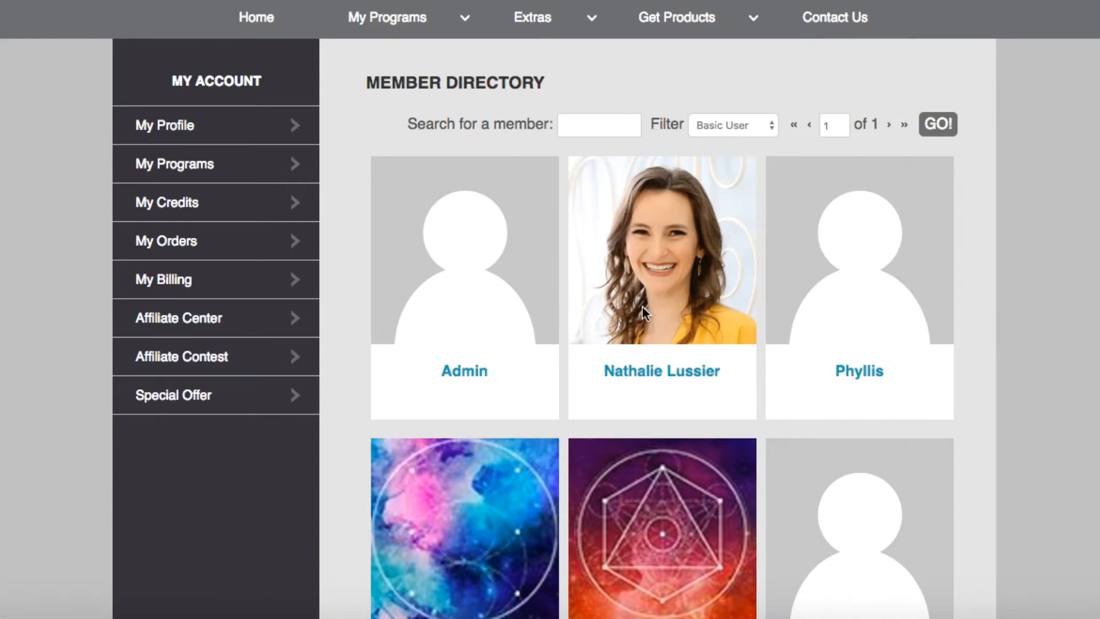
mouse_move(596, 371)
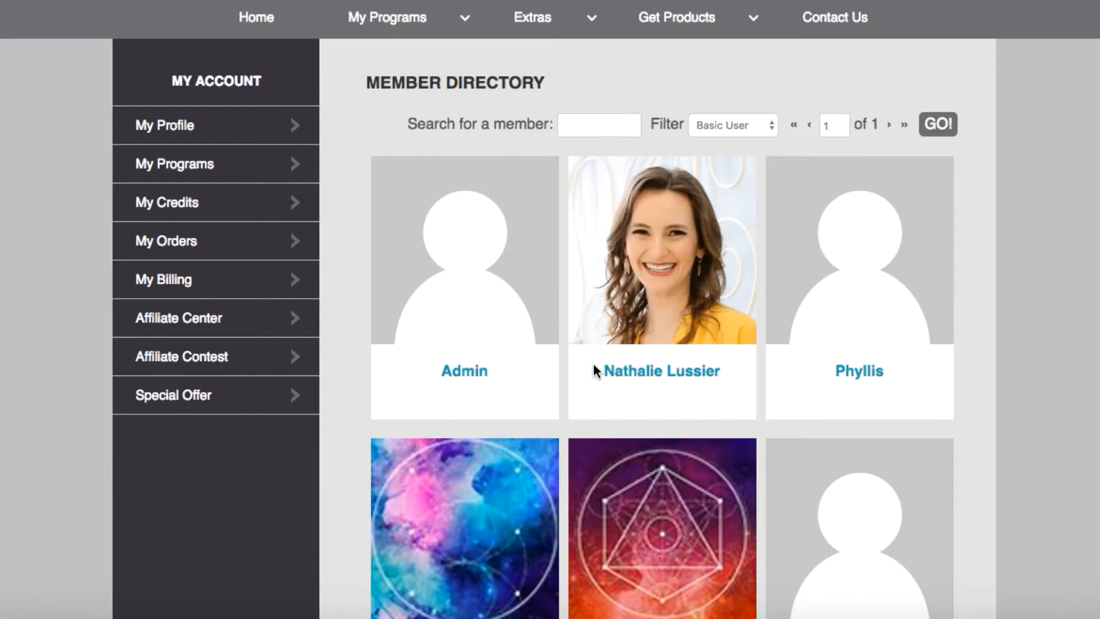
mouse_move(698, 379)
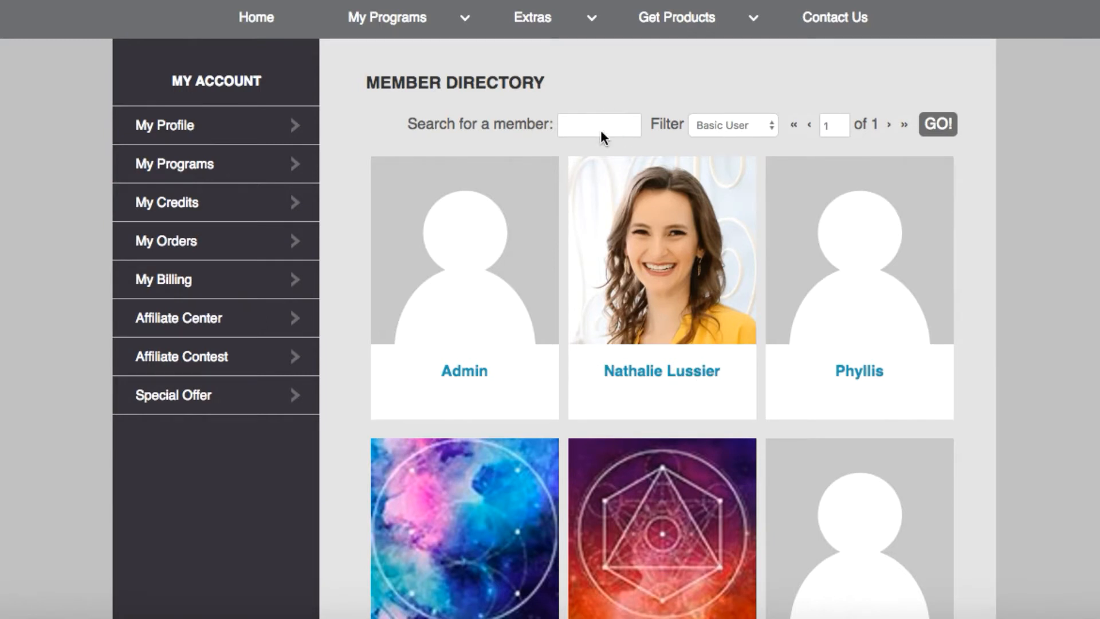
Search the member directory for 'nathalie'
left_click(598, 123)
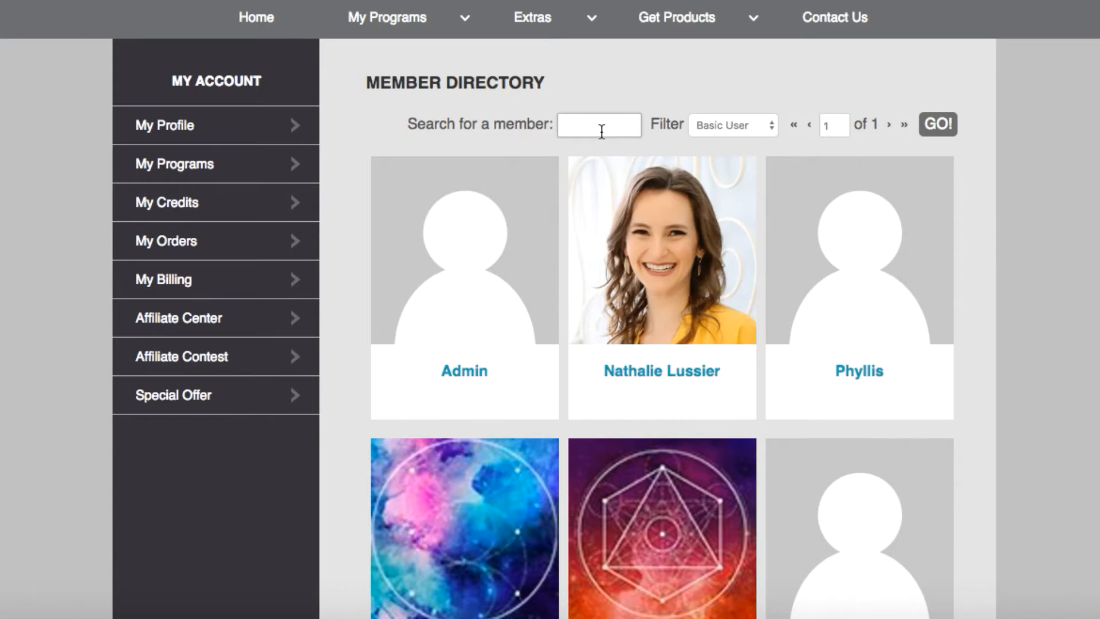
type("nathalie")
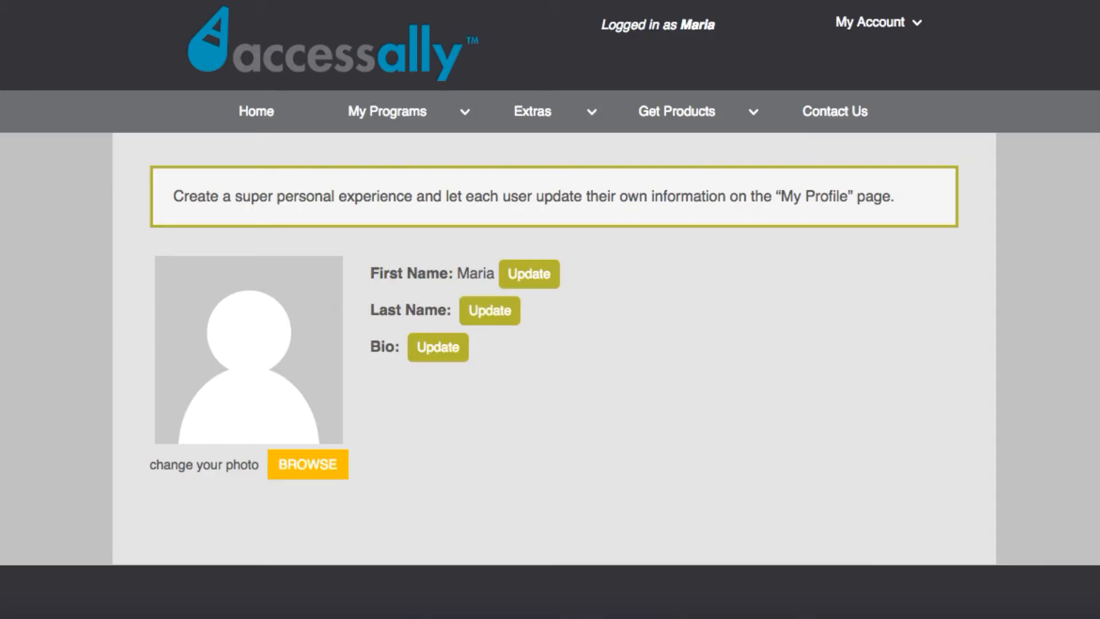
mouse_move(551, 328)
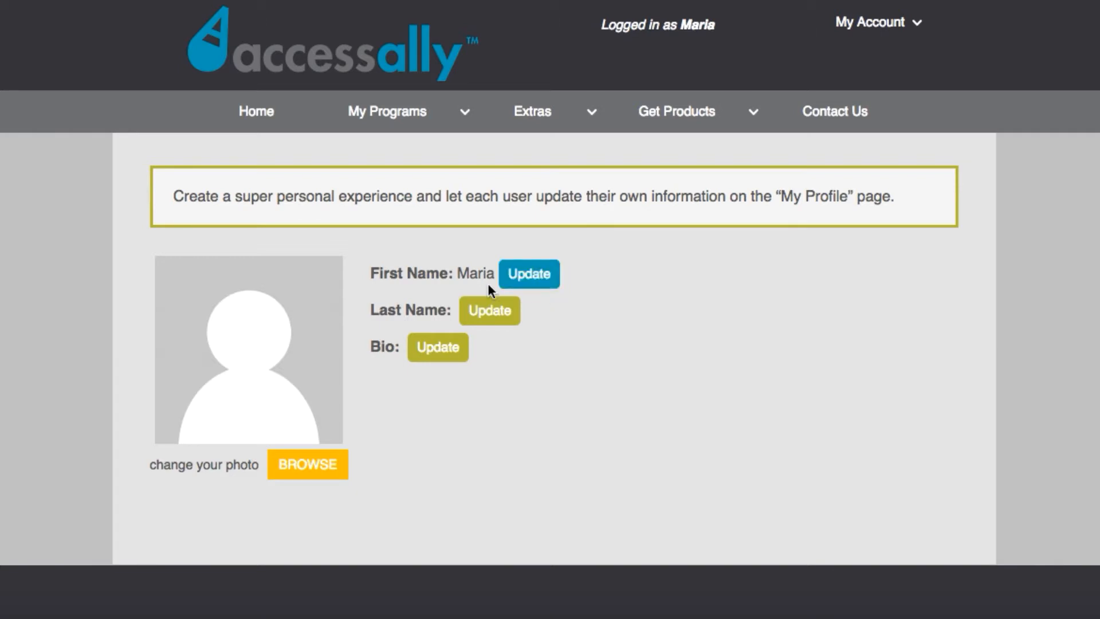
mouse_move(330, 340)
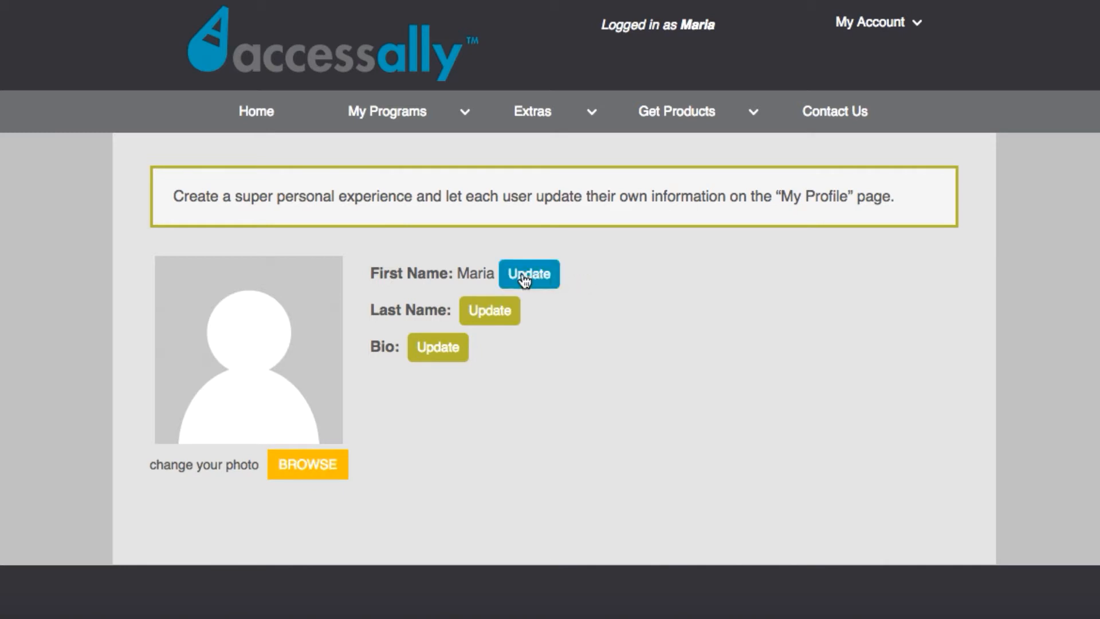
Update the profile's last name to 'This is m' and the bio to 'This is my bio!'
left_click(489, 311)
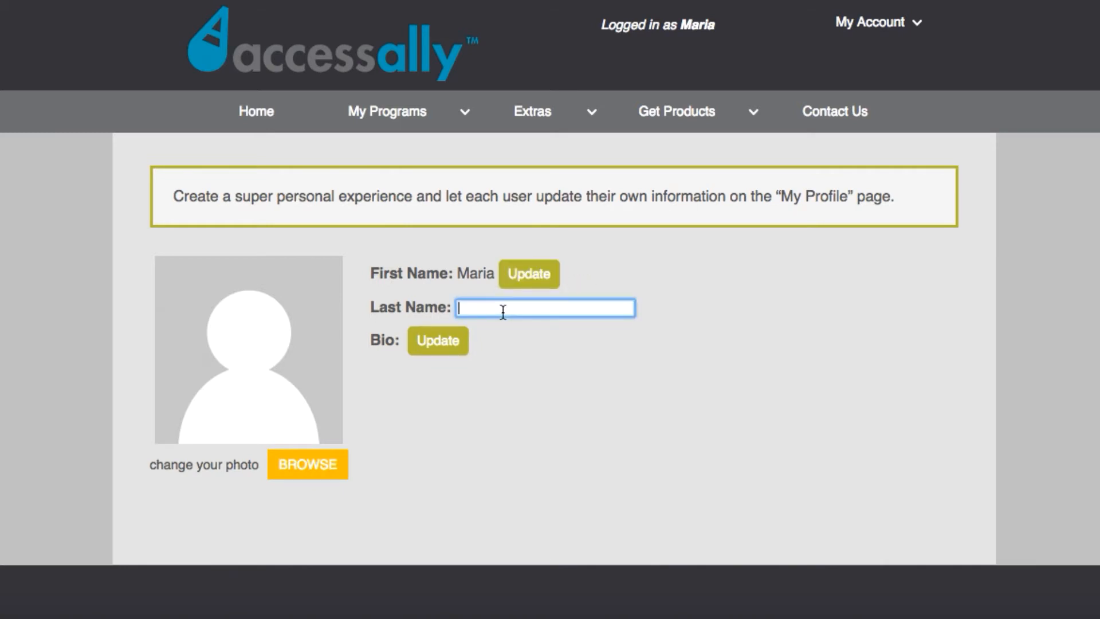
type("This is my last name")
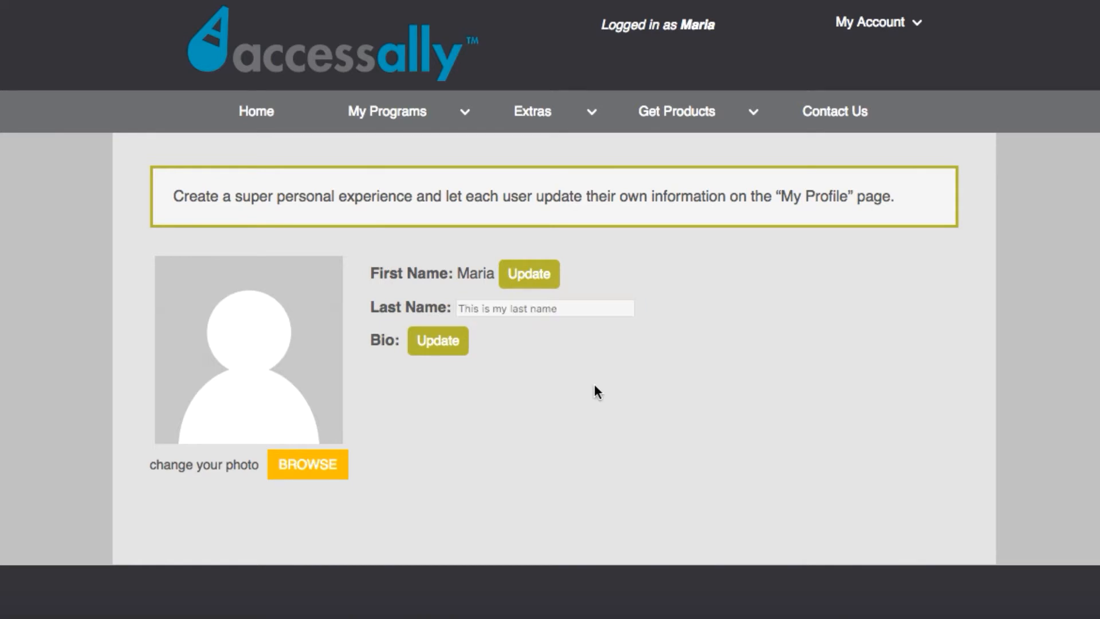
left_click(437, 340)
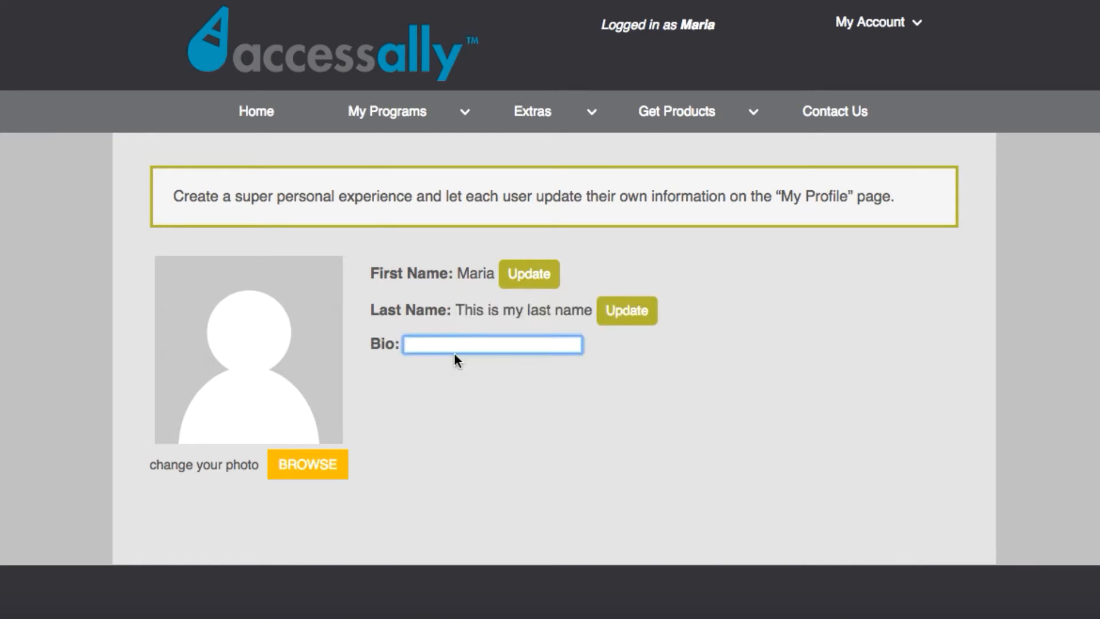
type("This is")
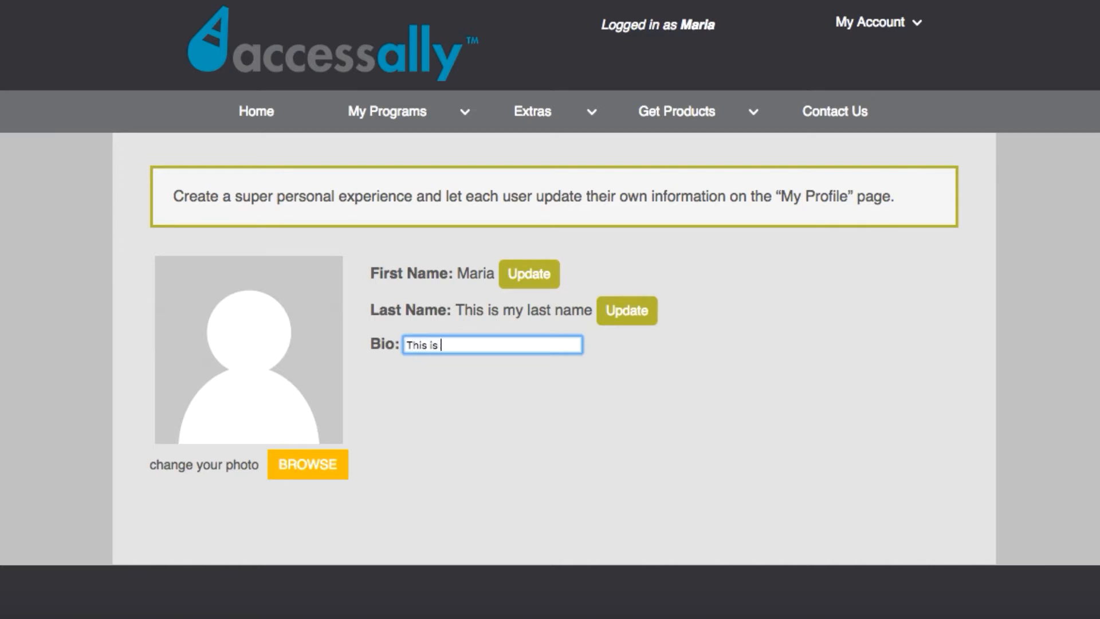
type("my bio!")
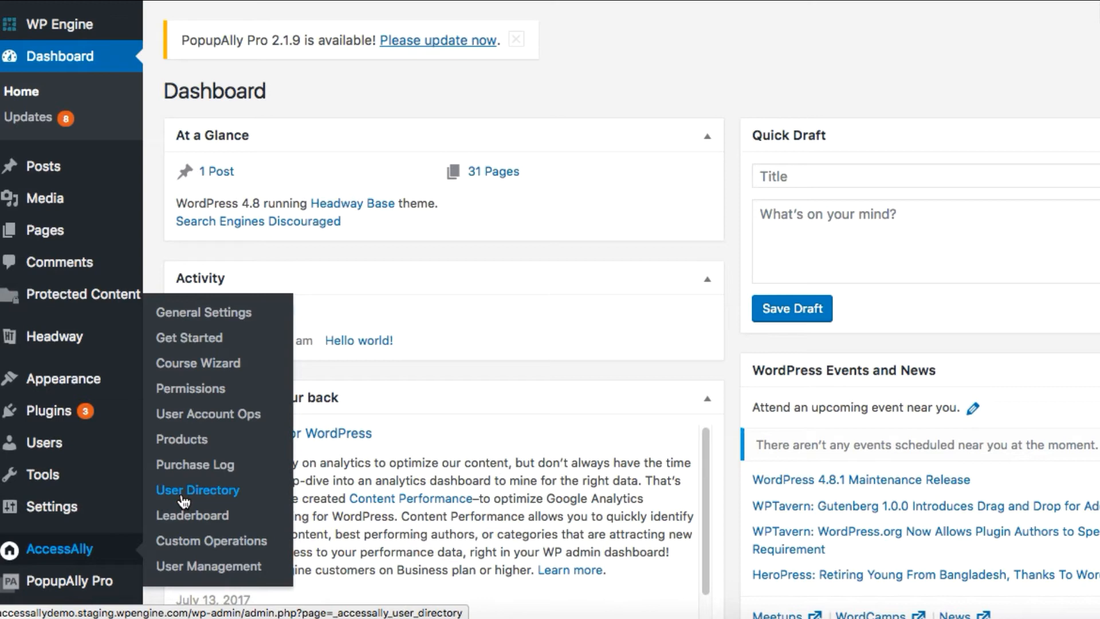
Go to the AccessAlly User Directory configuration from the WordPress admin sidebar
left_click(198, 489)
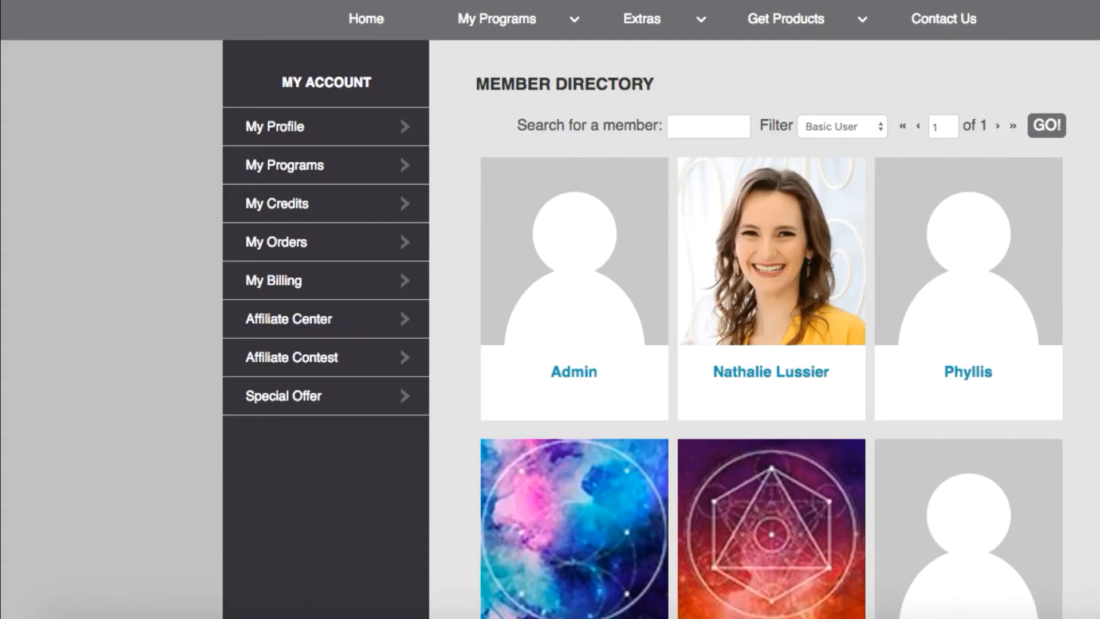
left_click(841, 126)
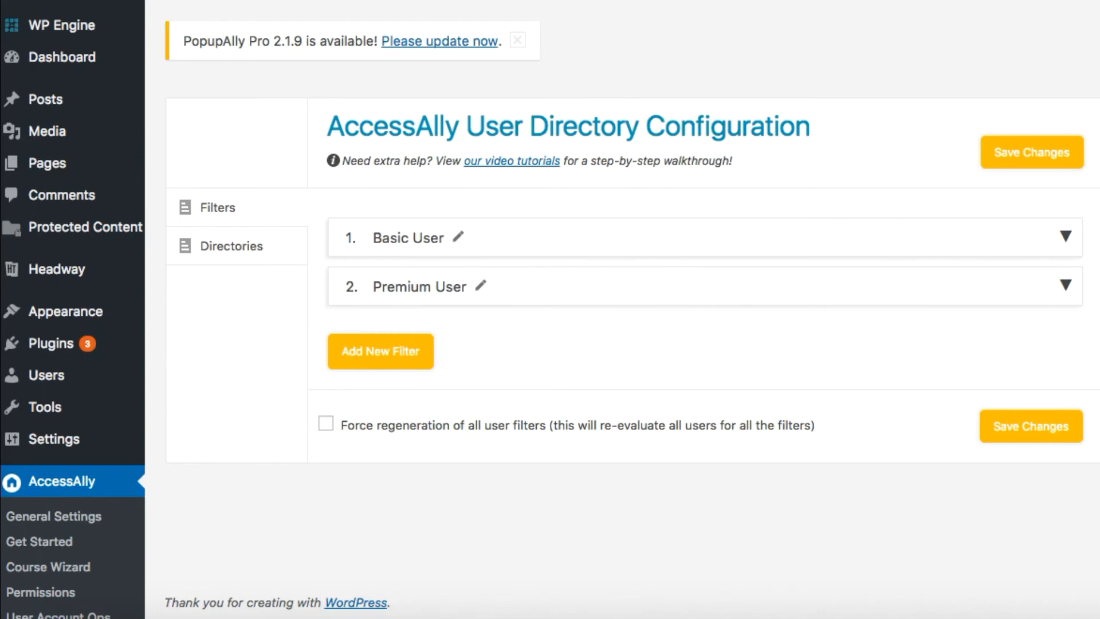
mouse_move(405, 263)
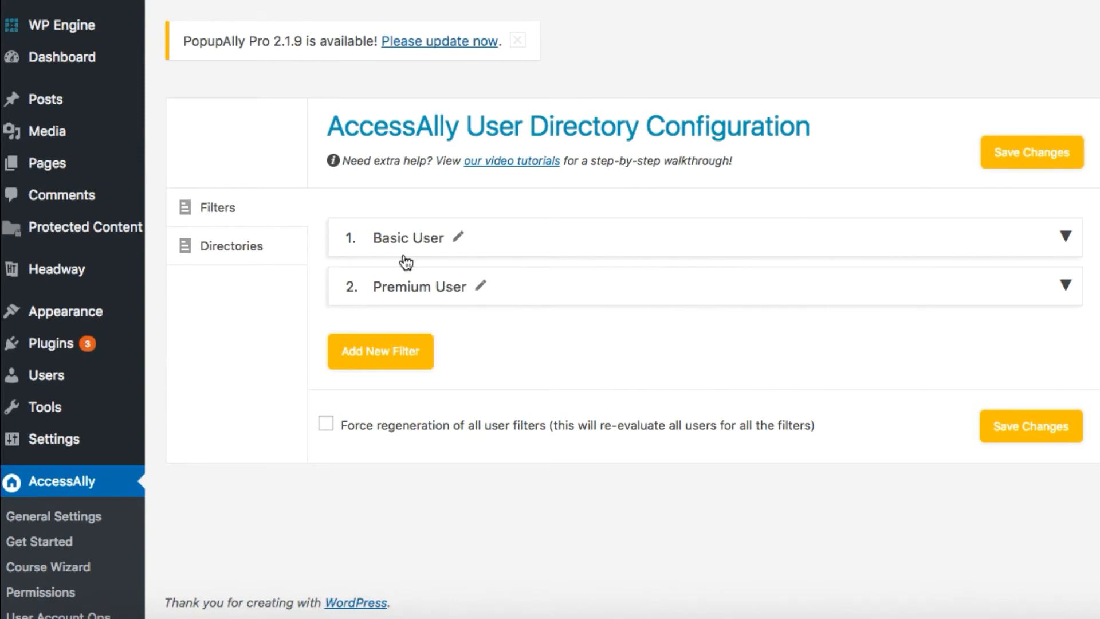
mouse_move(478, 252)
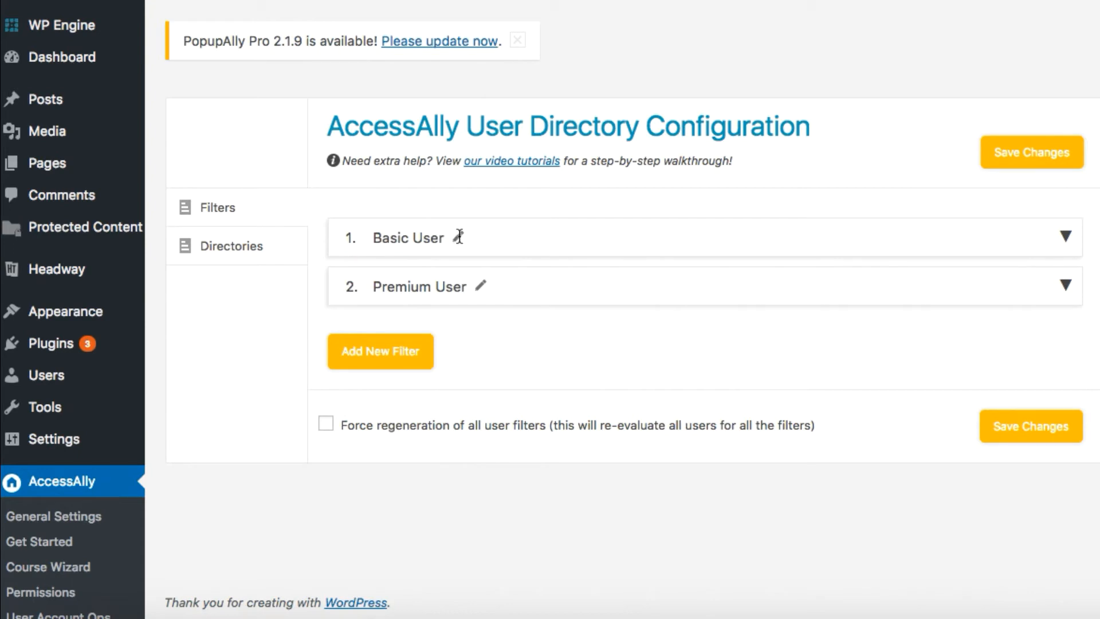
Expand the Basic User filter to inspect its require/exclude tag rules for Basic_Program_Has_Access
left_click(407, 237)
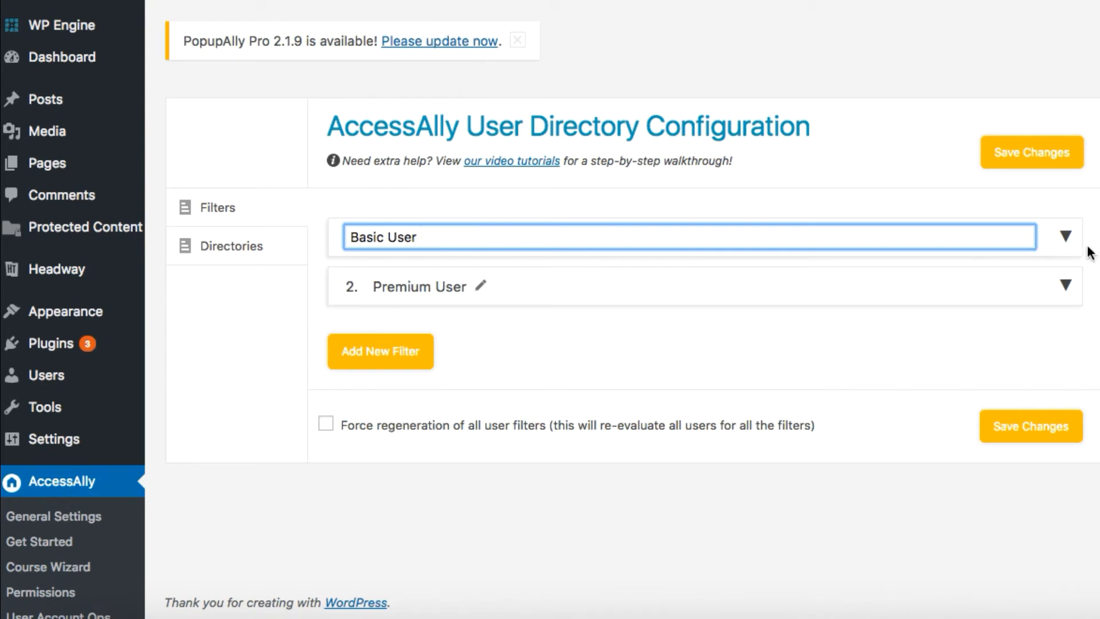
left_click(1064, 236)
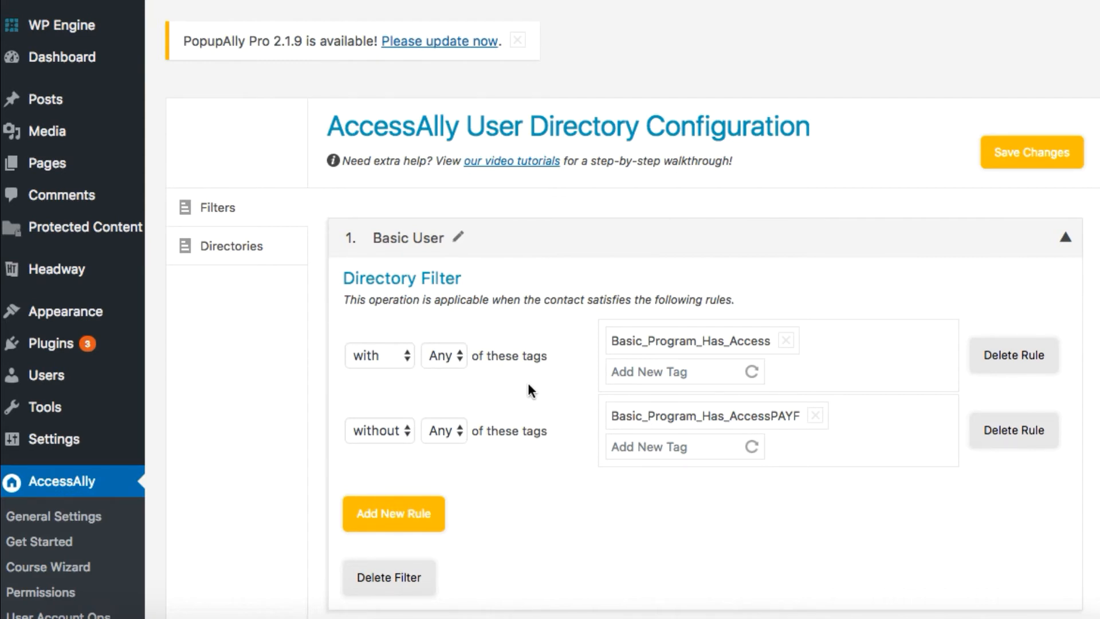
mouse_move(432, 349)
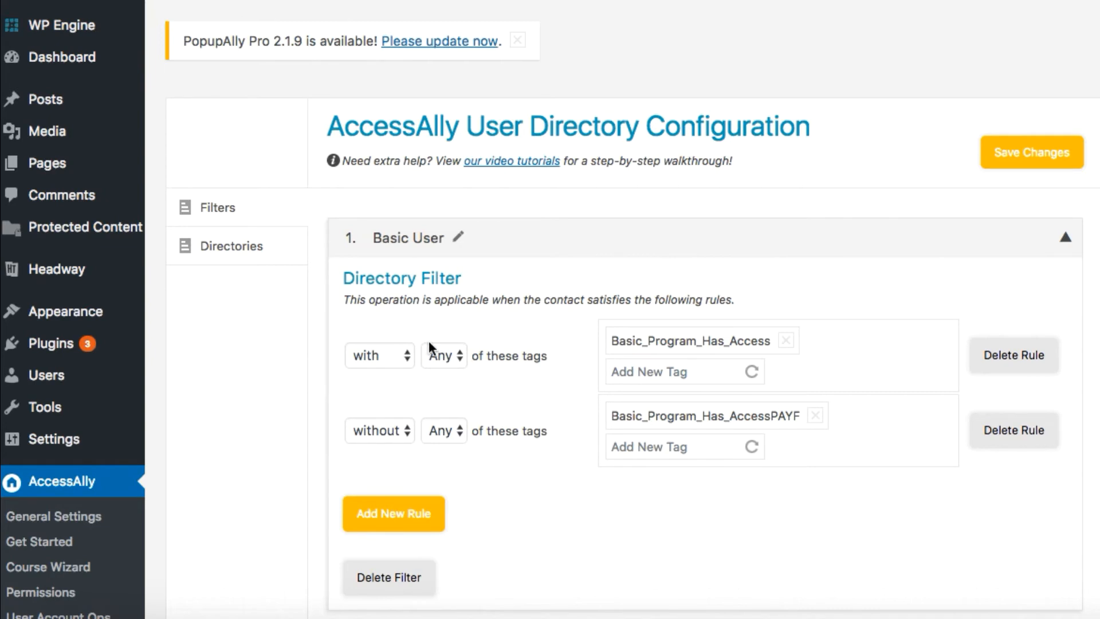
mouse_move(398, 370)
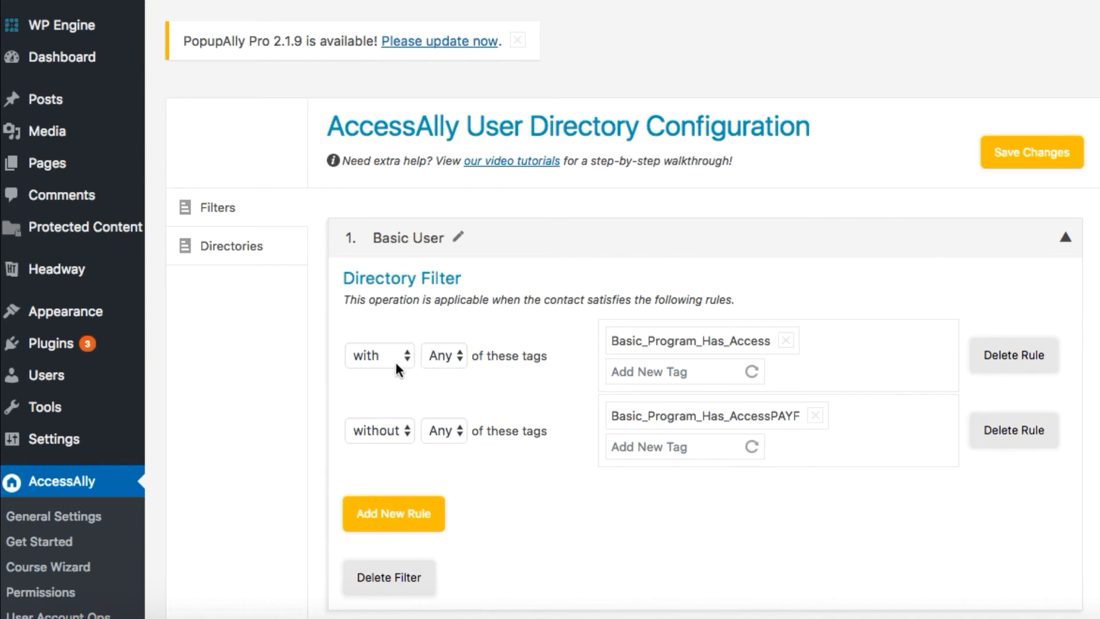
left_click(379, 356)
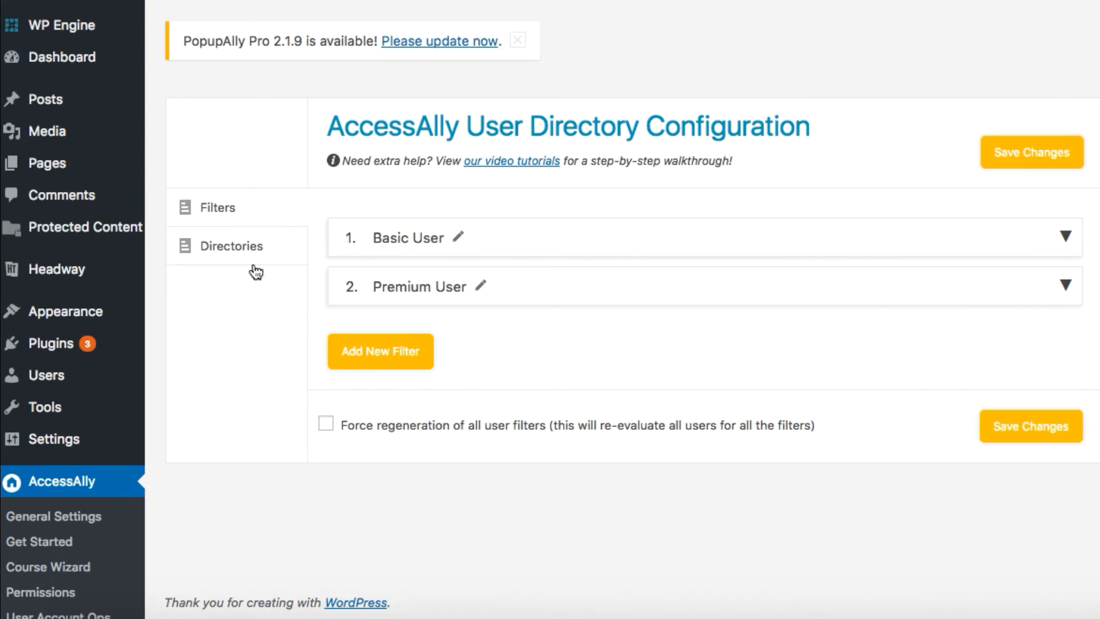
Show the Directories list and expand User Directory to reveal its template and 6-users-per-page limit
left_click(232, 245)
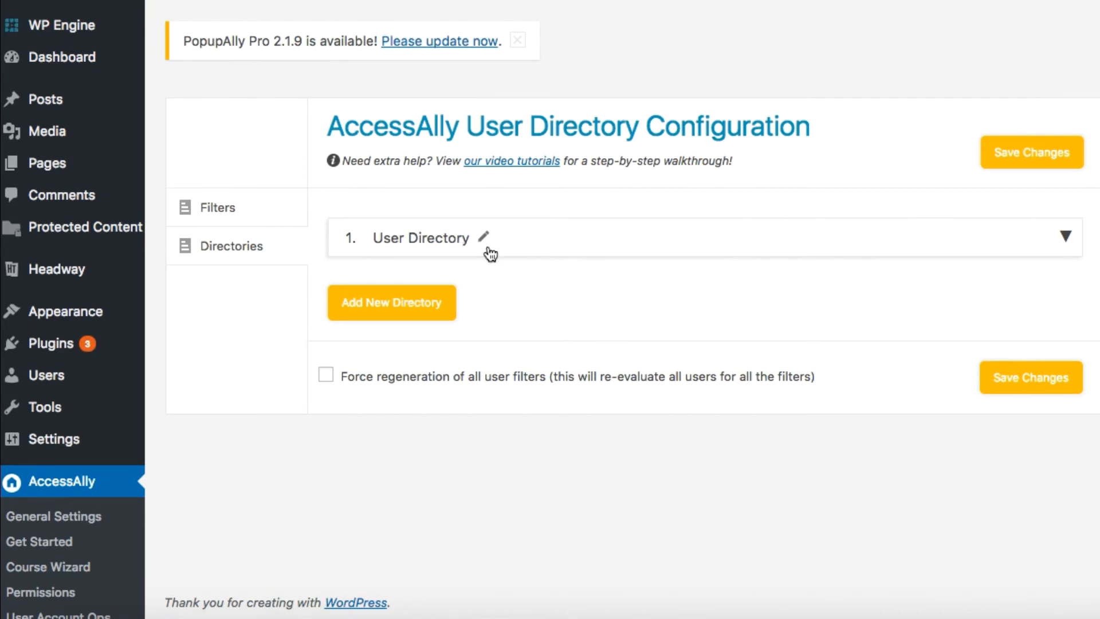
mouse_move(492, 254)
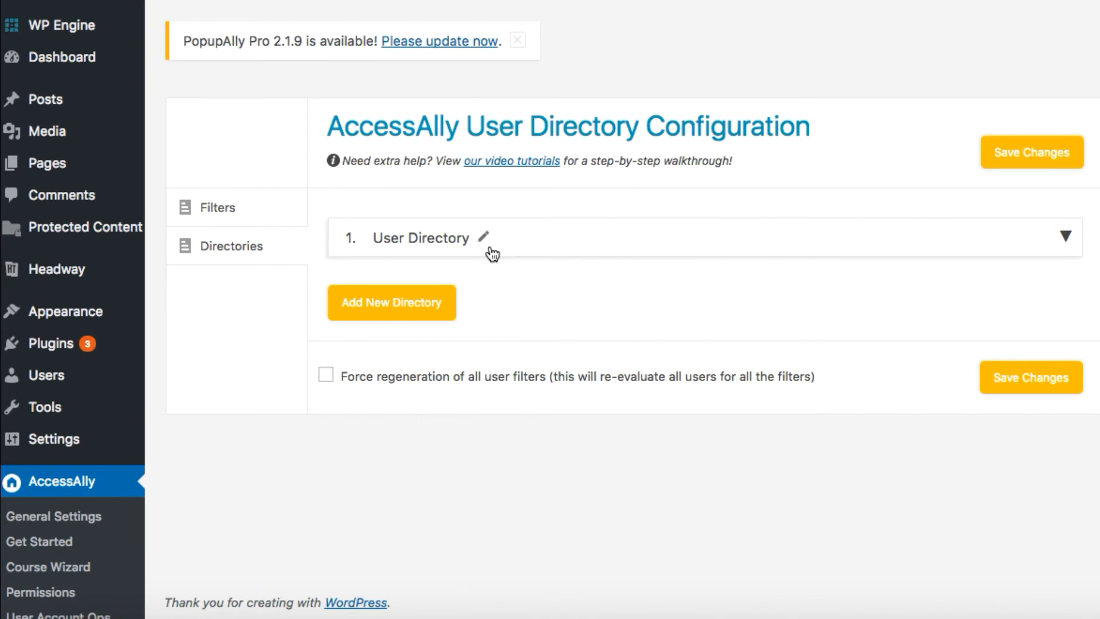
left_click(1065, 237)
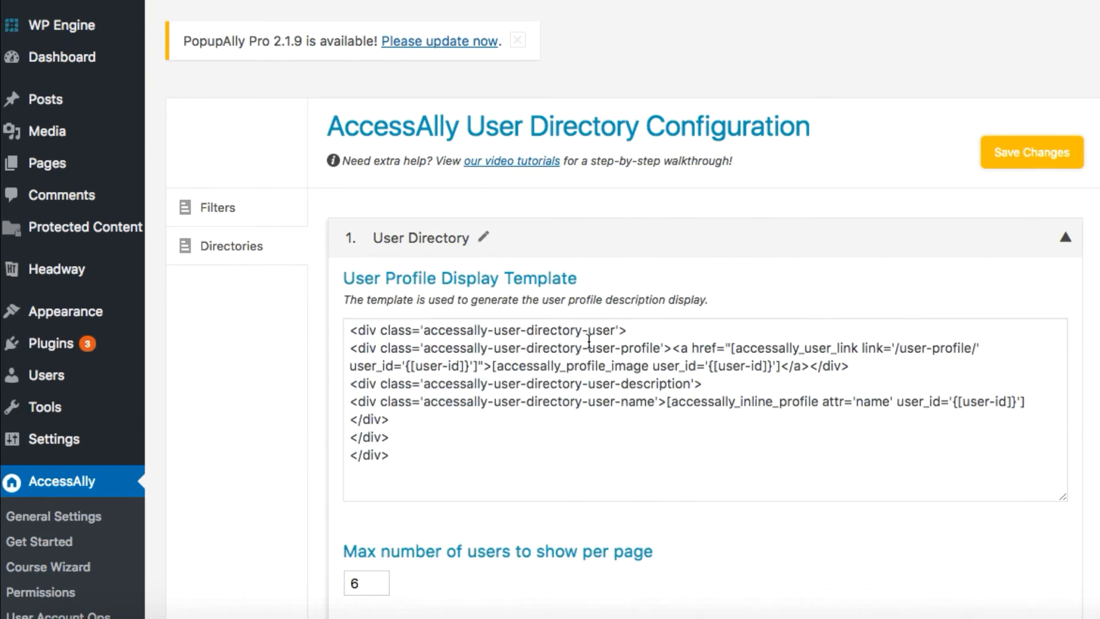
scroll("down", 3)
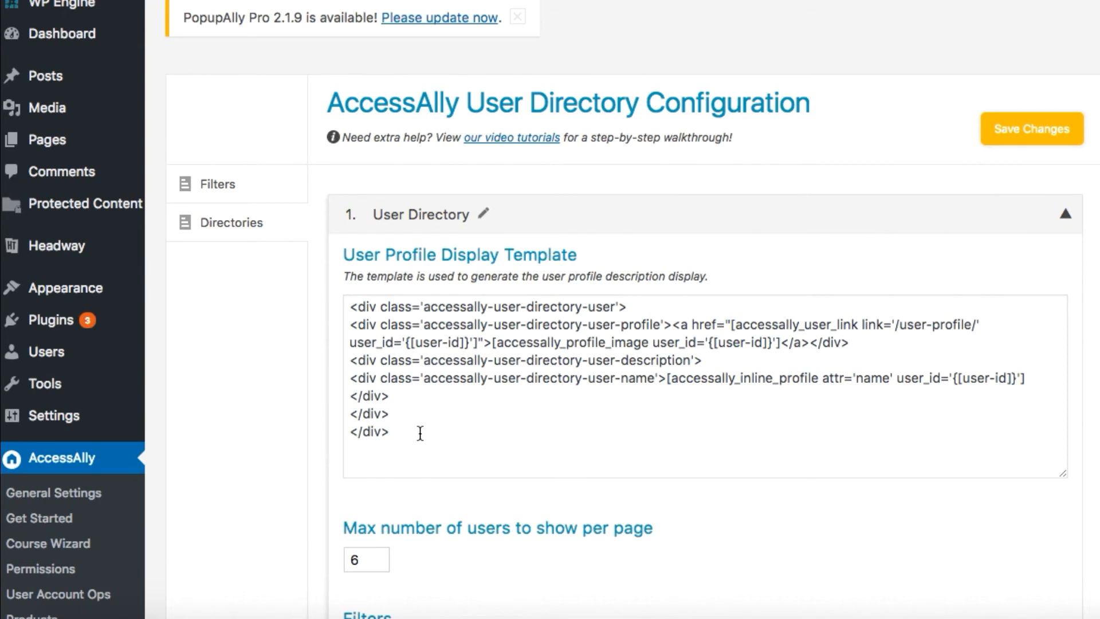
scroll("down", 3)
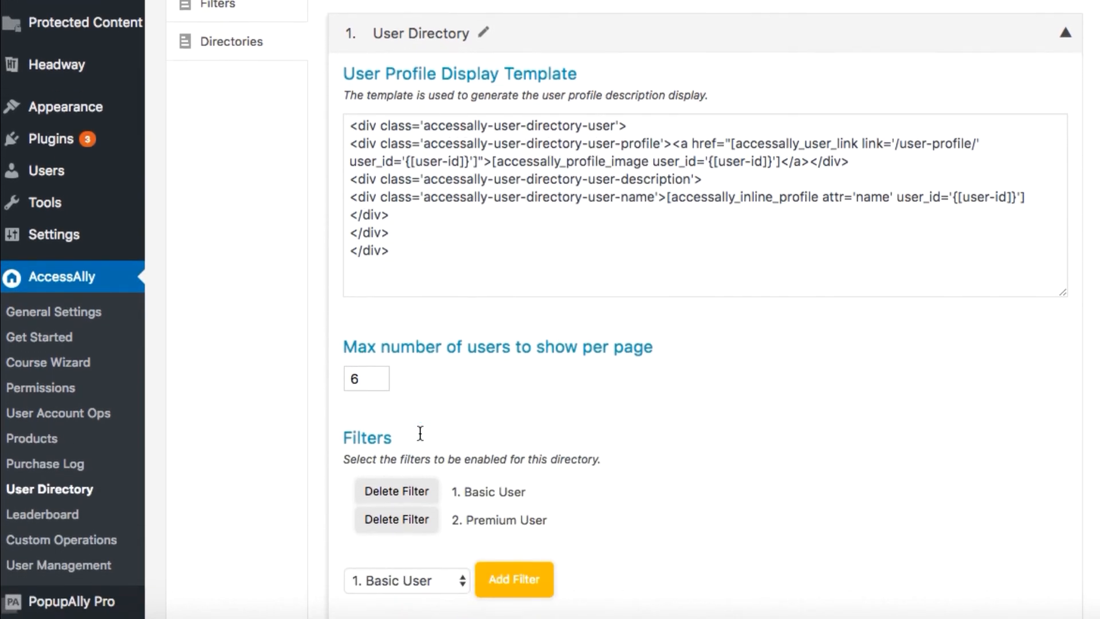
scroll("down", 3)
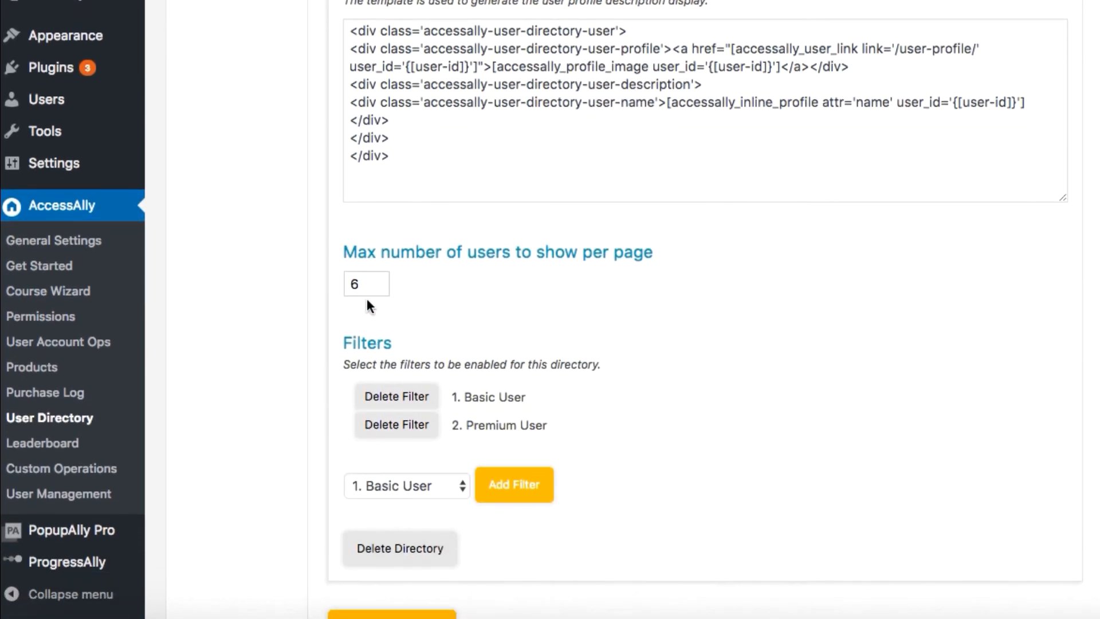
left_click(365, 283)
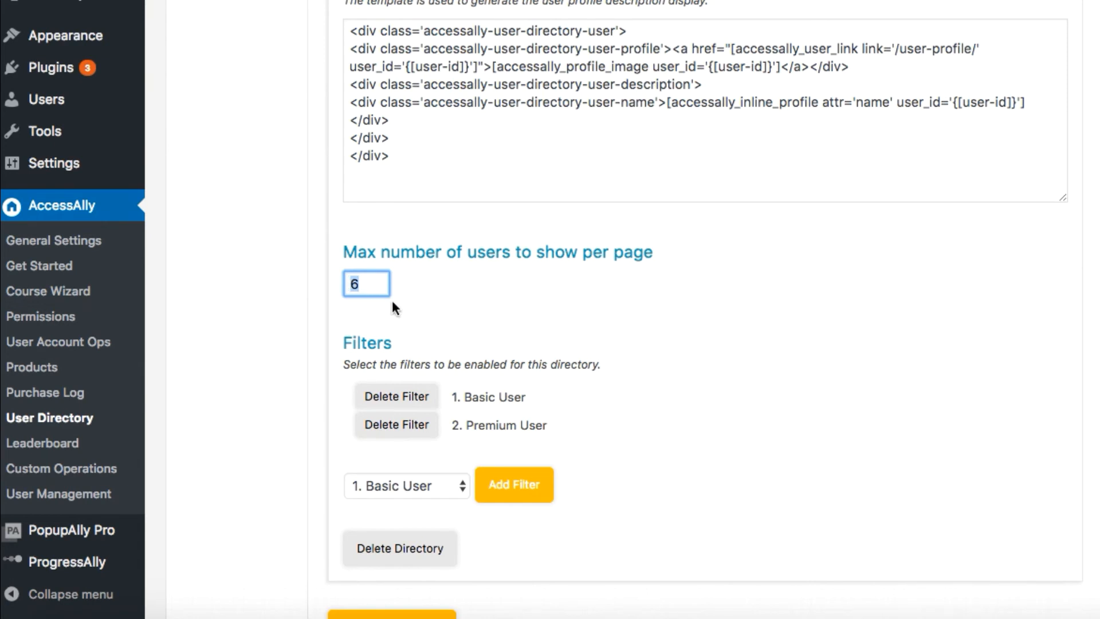
scroll("down", 3)
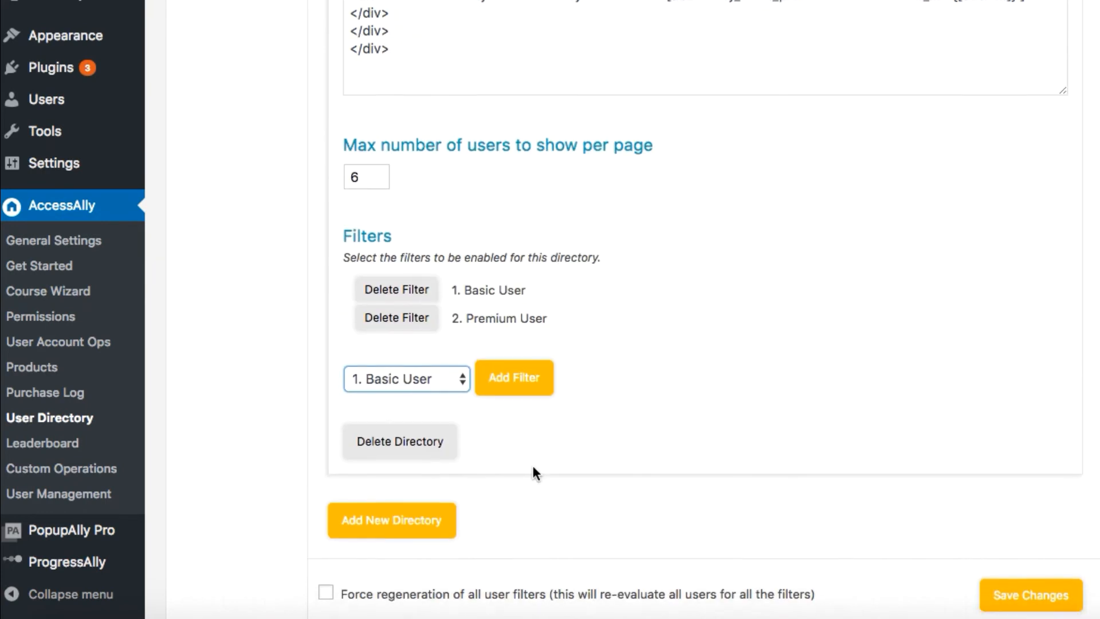
scroll("down", 3)
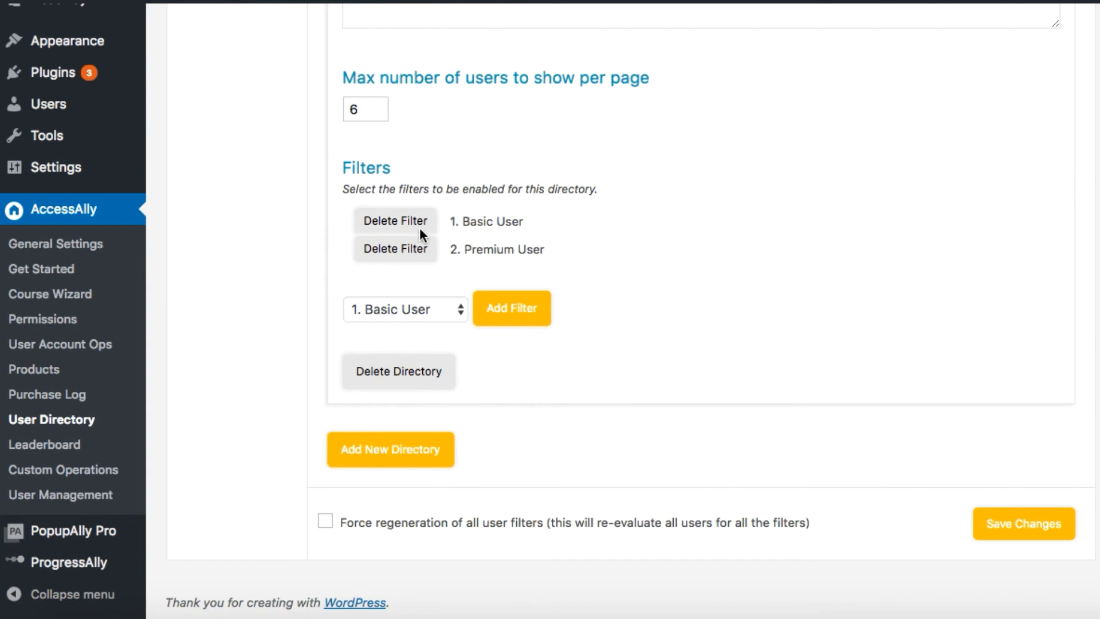
left_click(404, 308)
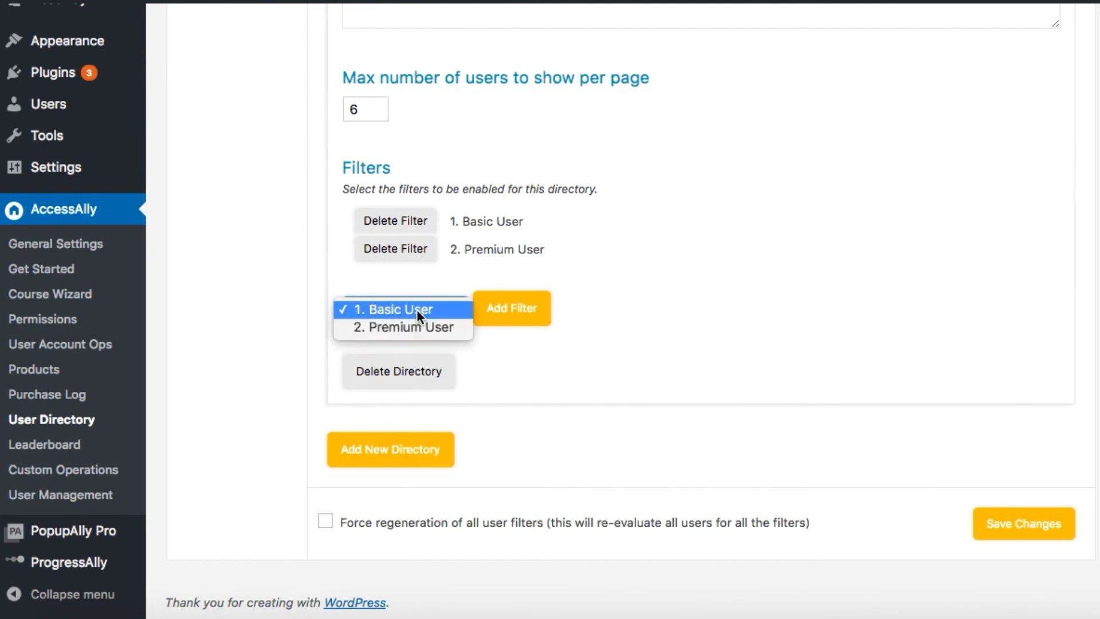
mouse_move(404, 326)
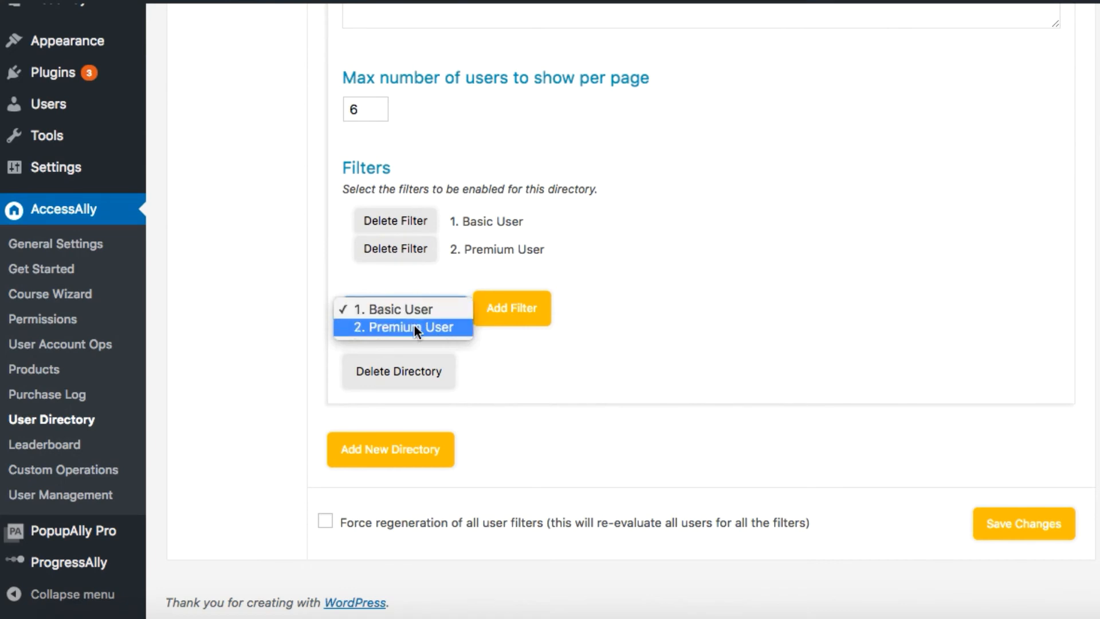
mouse_move(402, 310)
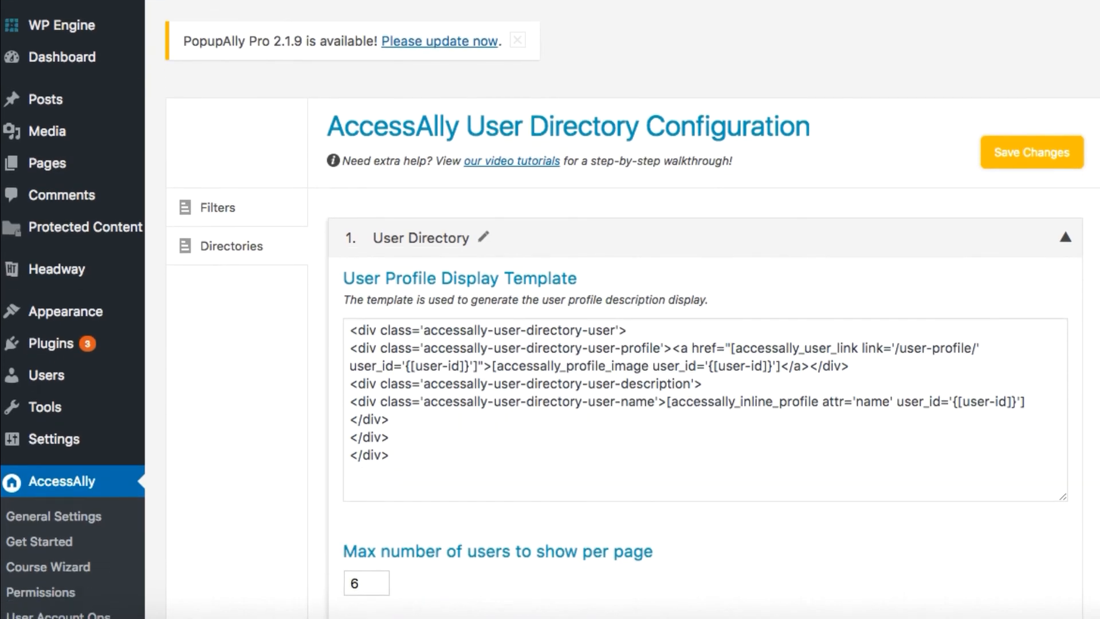
mouse_move(937, 60)
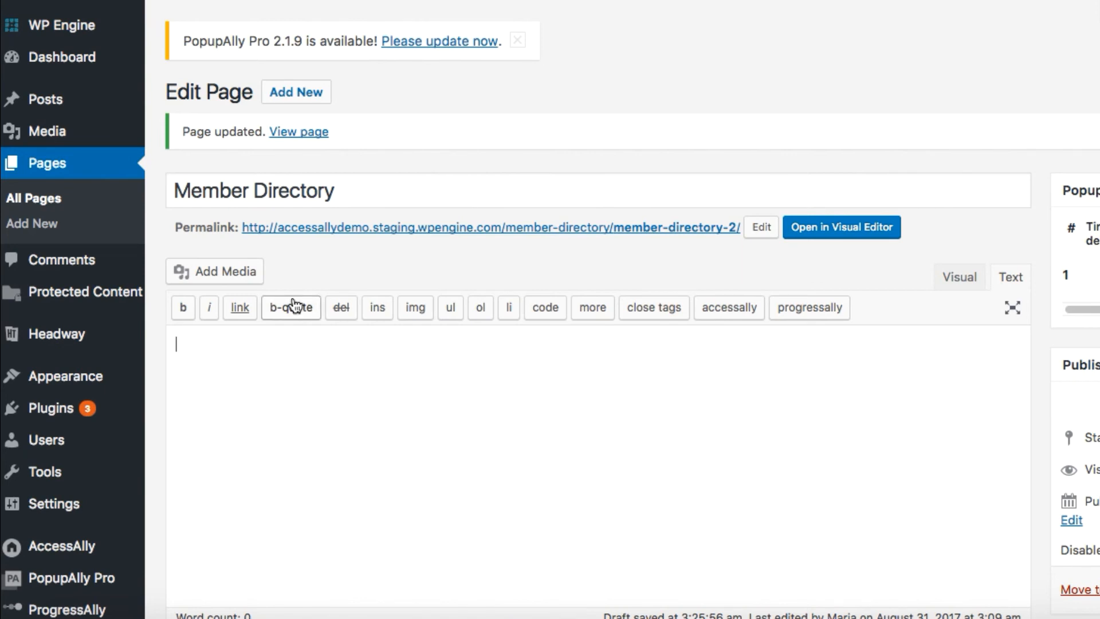
mouse_move(728, 307)
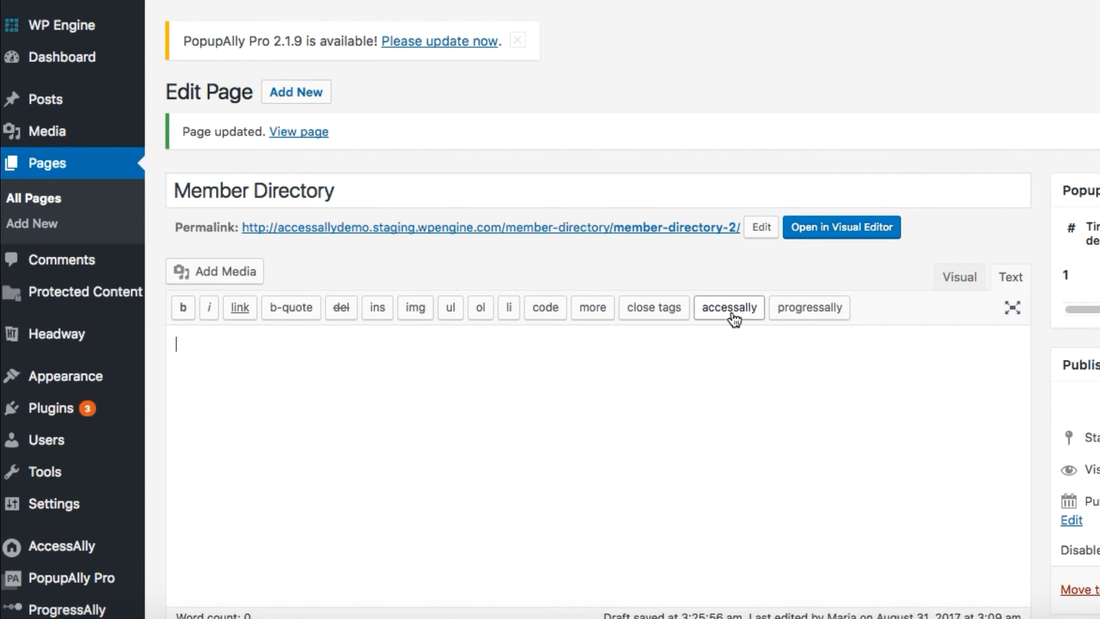
Insert the AccessAlly User directory shortcode for directory 1 into the Member Directory page
left_click(728, 307)
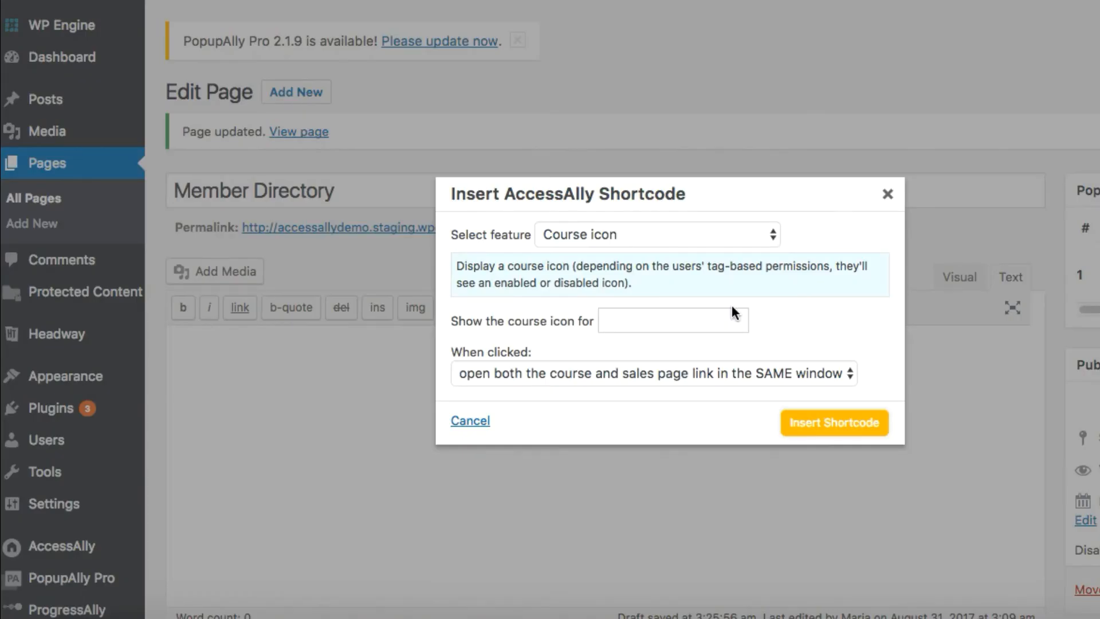
mouse_move(689, 245)
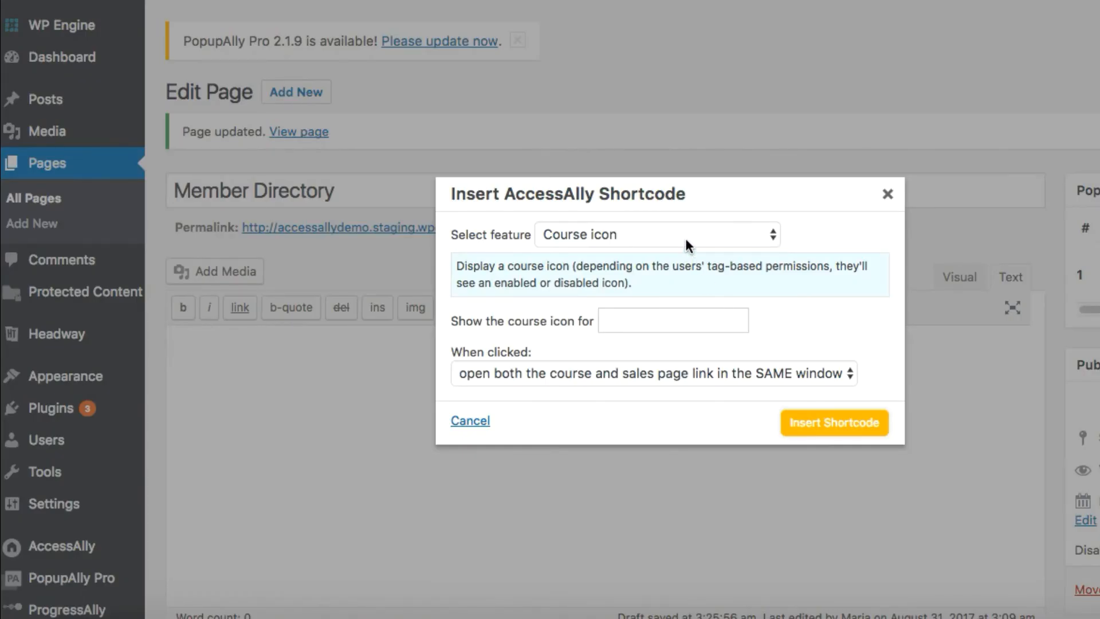
left_click(655, 234)
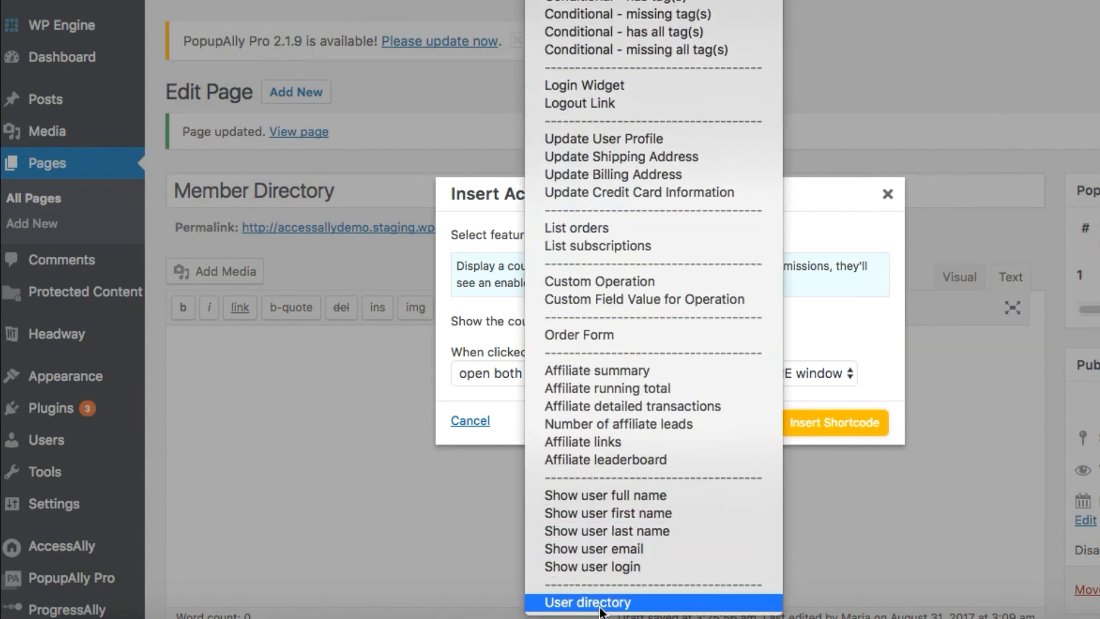
left_click(587, 602)
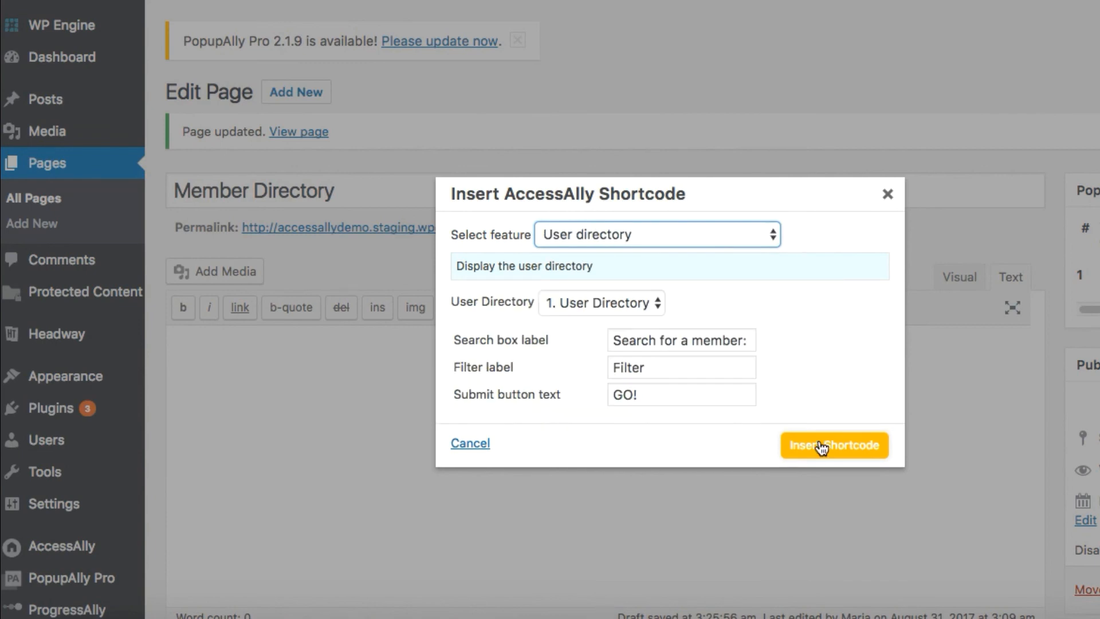
left_click(833, 445)
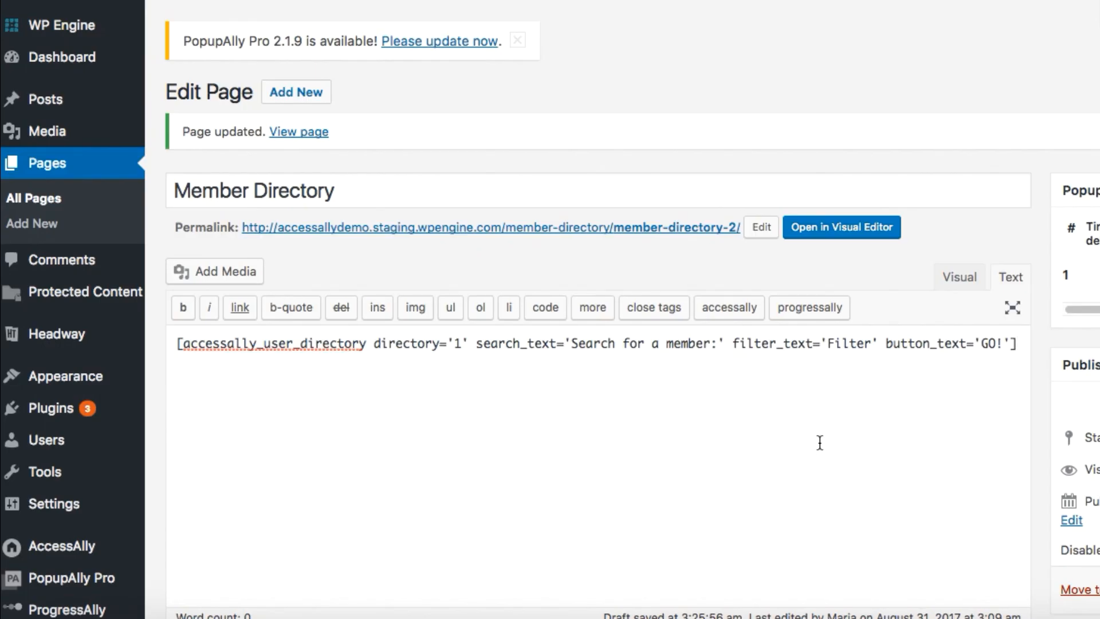